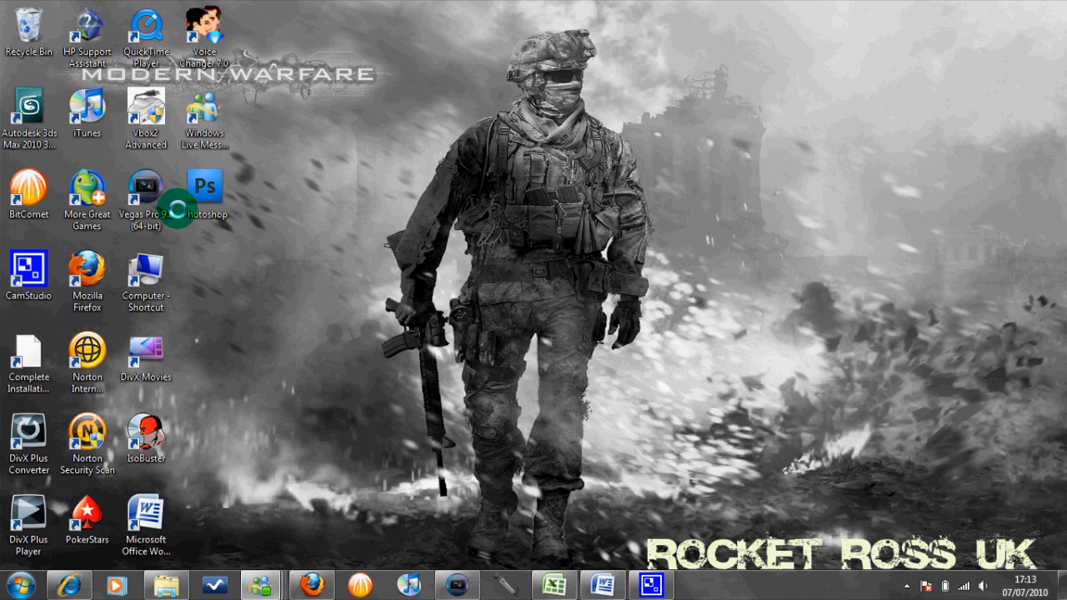
mouse_move(295, 193)
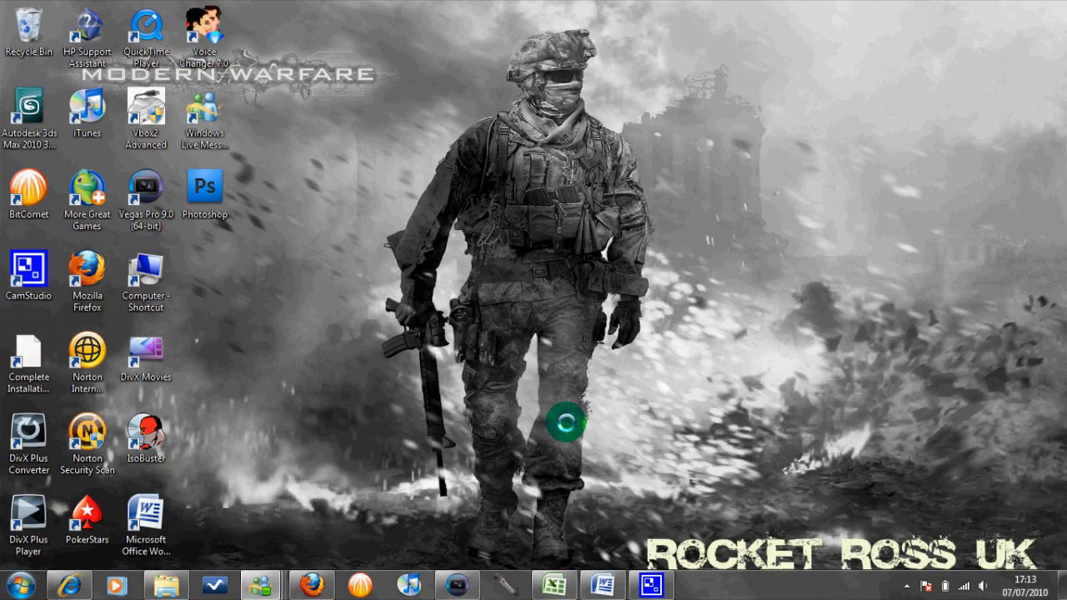
mouse_move(457, 584)
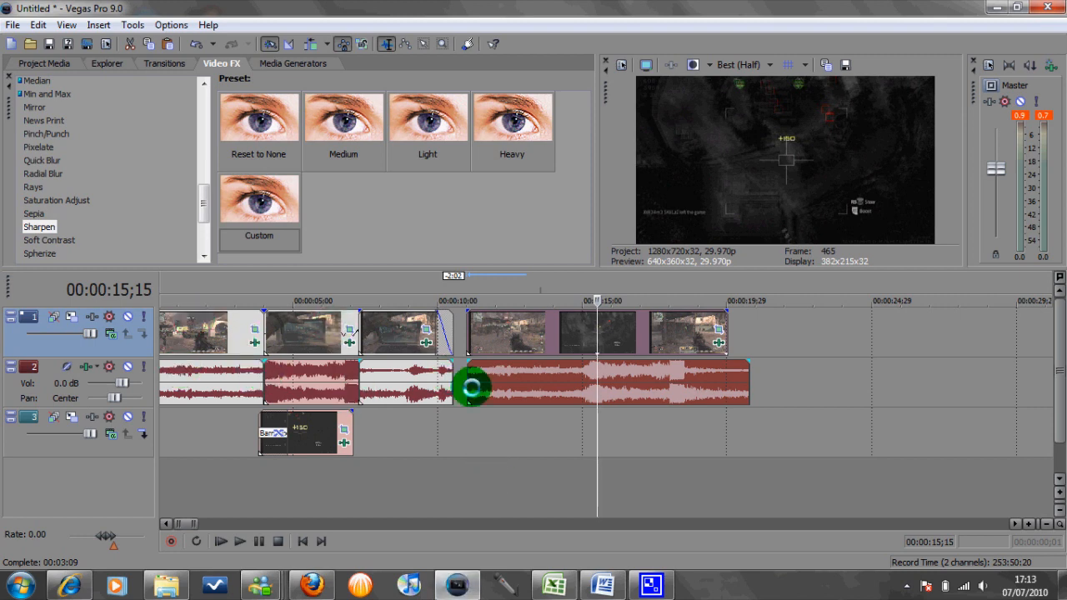
- Move the playhead to 00:00:14;06 for splitting the last clip and audio
drag(473, 386, 501, 361)
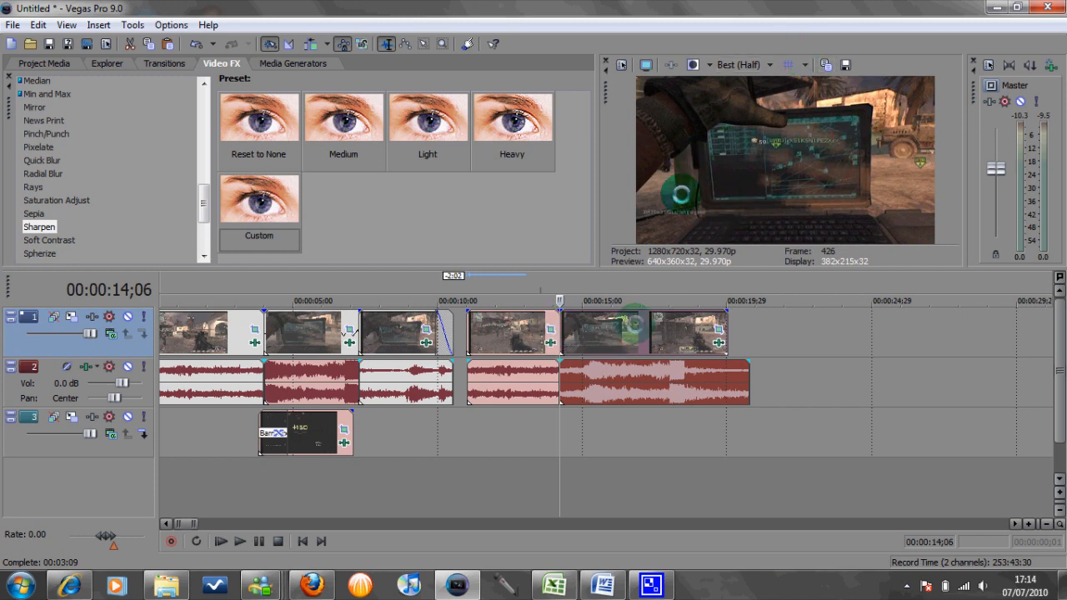
mouse_move(844, 64)
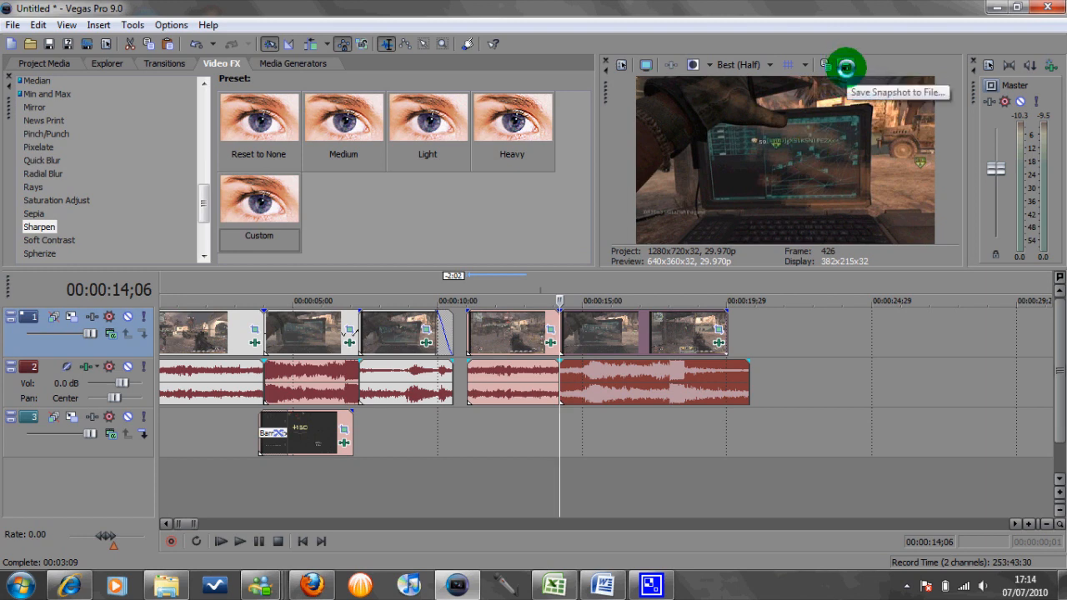
- Save the current laptop preview frame as a snapshot image file
click(846, 65)
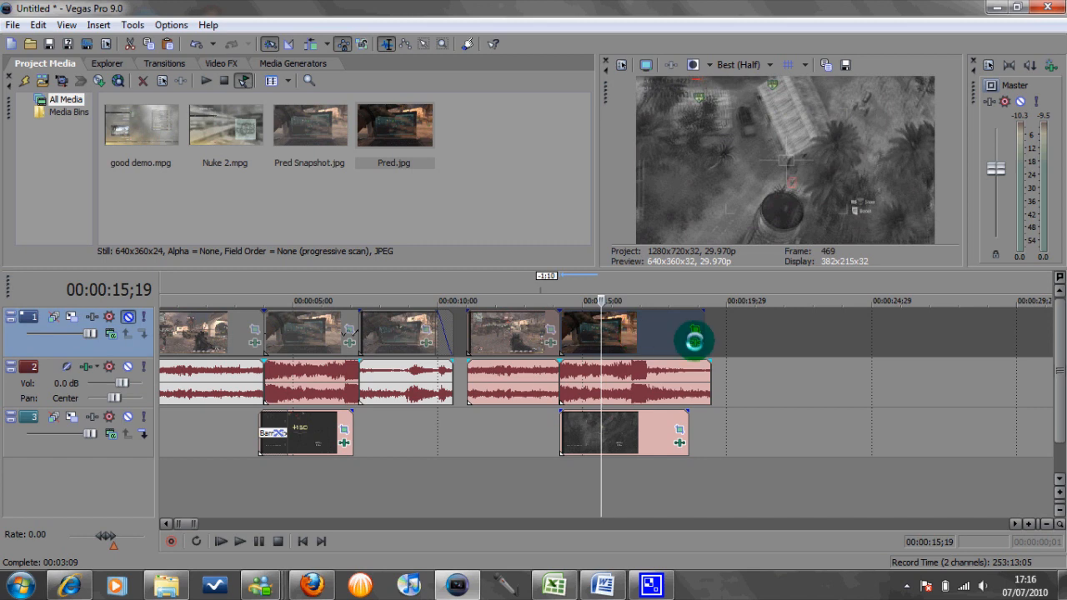
mouse_move(695, 339)
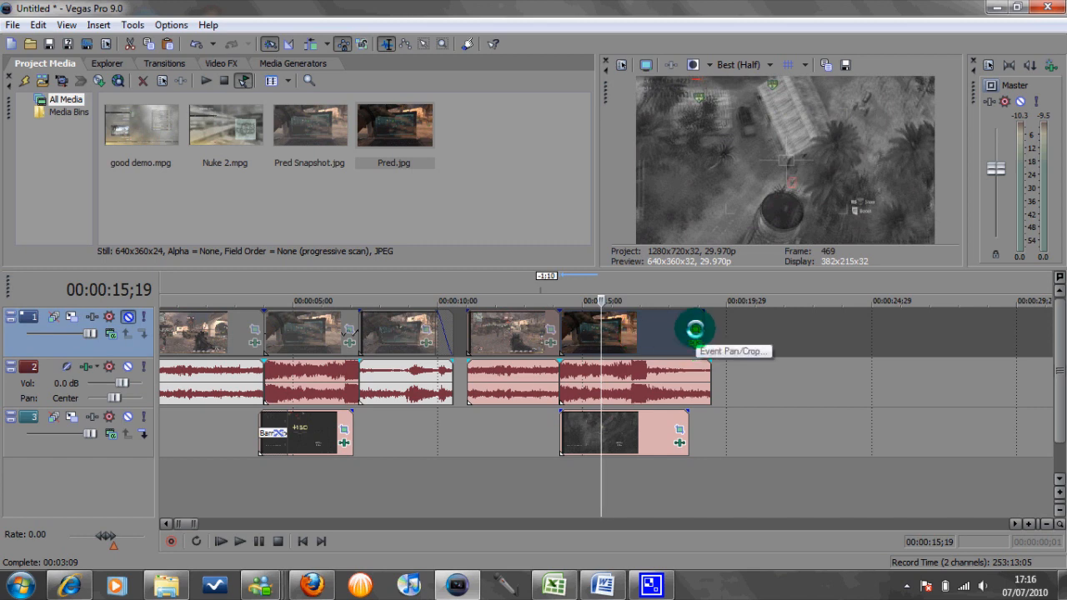
- Open Event Pan/Crop on the still and place mask points at the screen's right and bottom corners
click(678, 326)
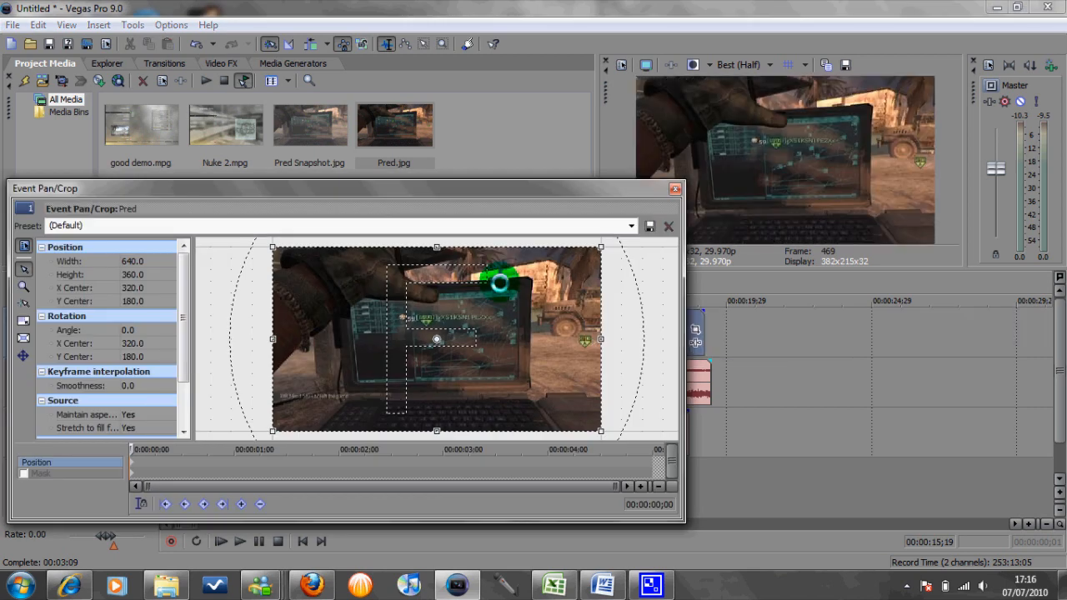
drag(498, 284, 236, 329)
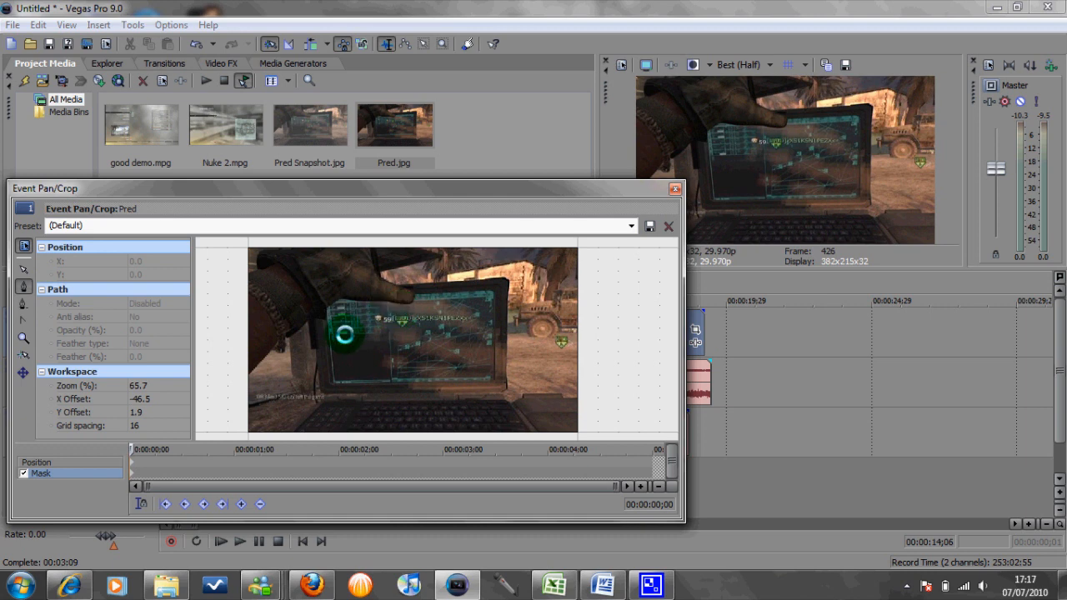
drag(346, 335, 496, 288)
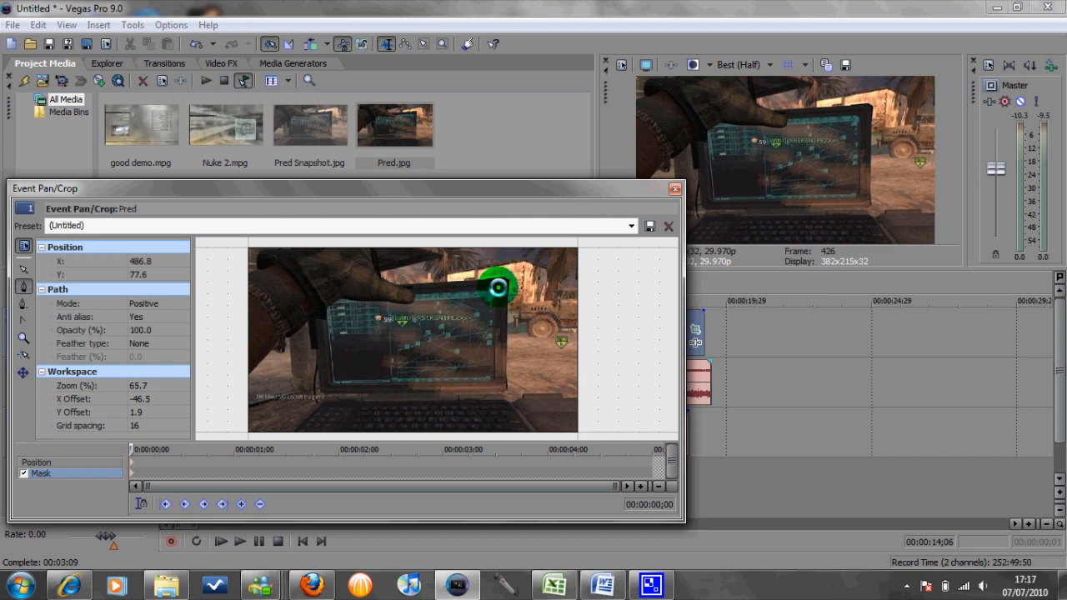
drag(498, 288, 499, 383)
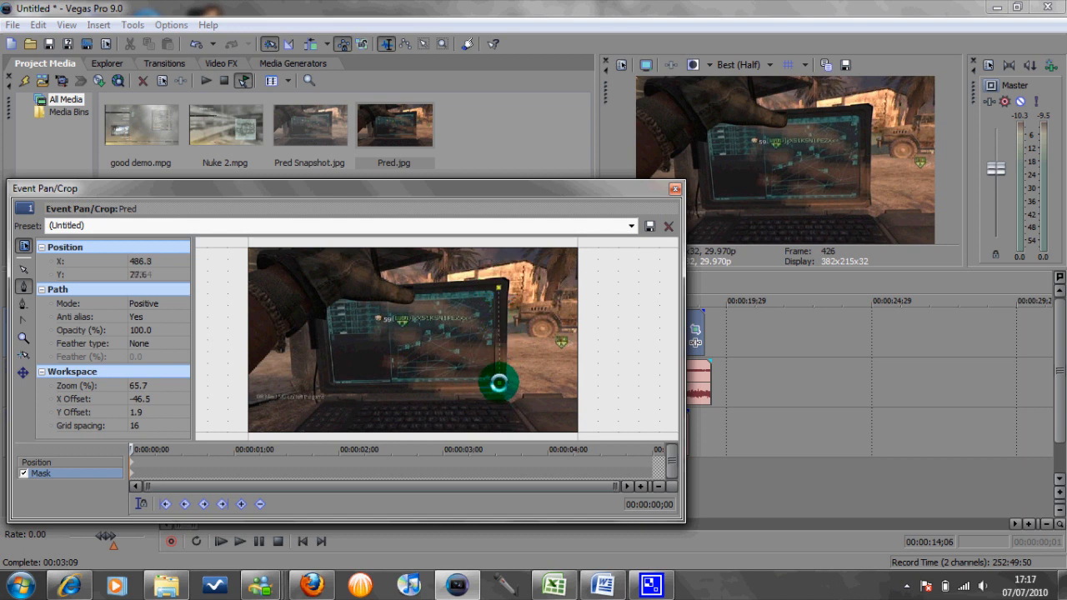
drag(500, 383, 334, 396)
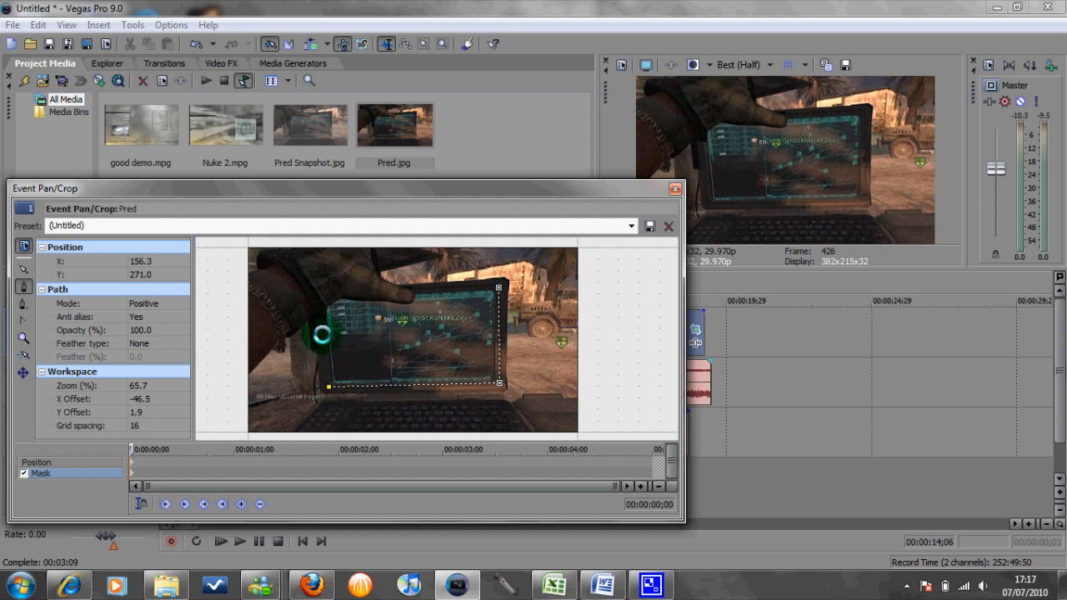
- Add mask points along the screen's left and top edges, closing the outline
drag(321, 333, 321, 319)
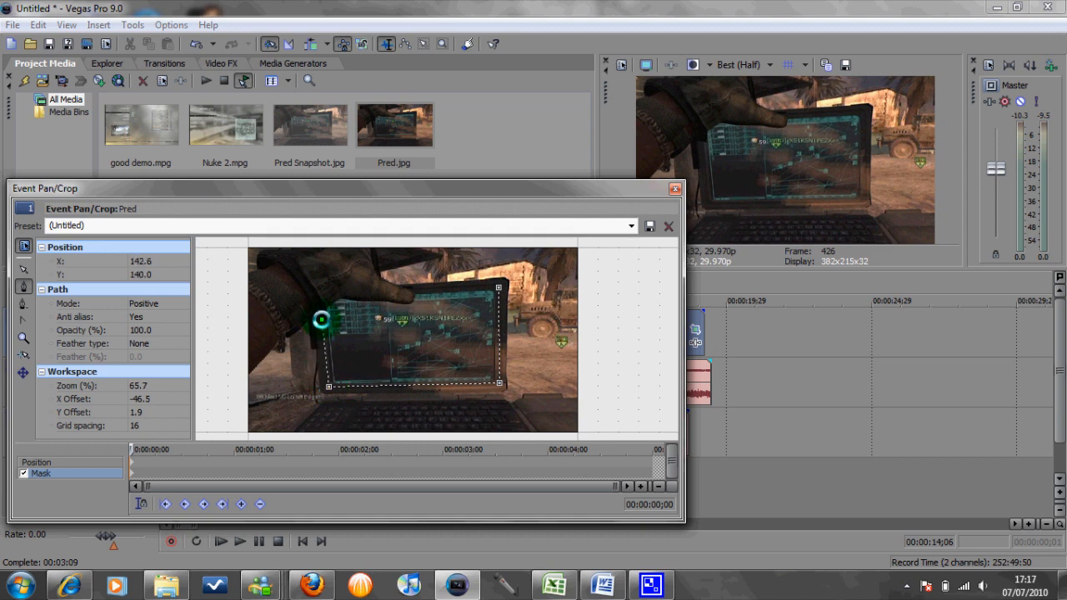
drag(321, 319, 325, 300)
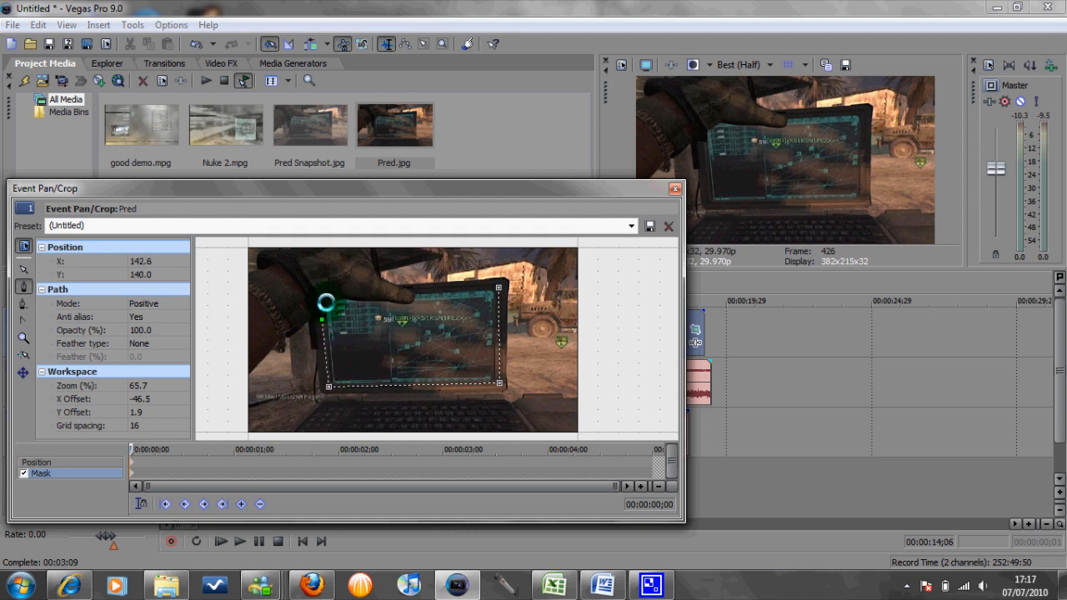
drag(325, 303, 346, 293)
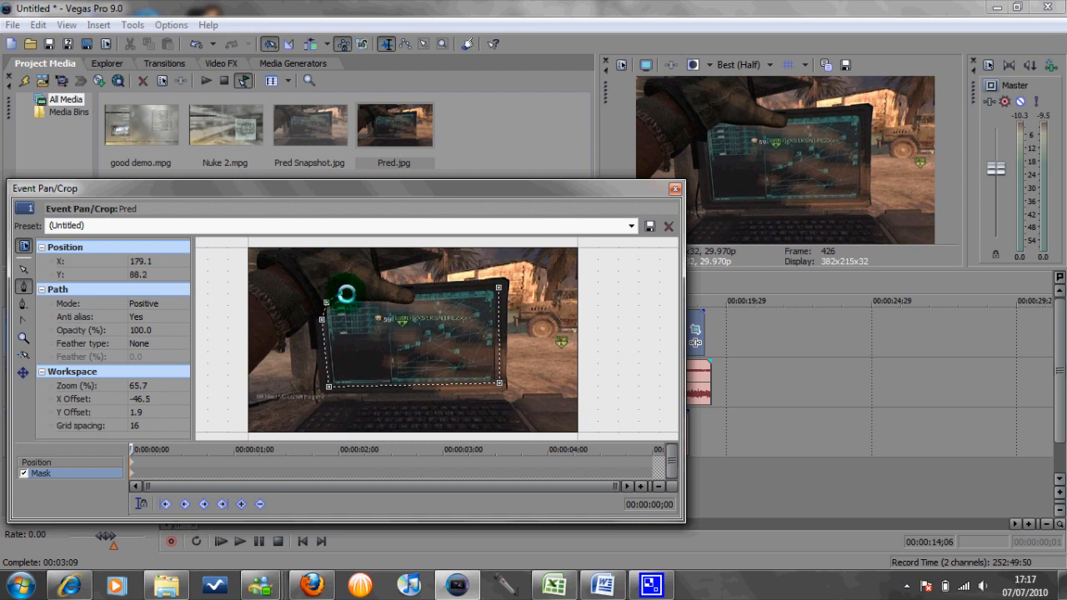
drag(346, 294, 403, 294)
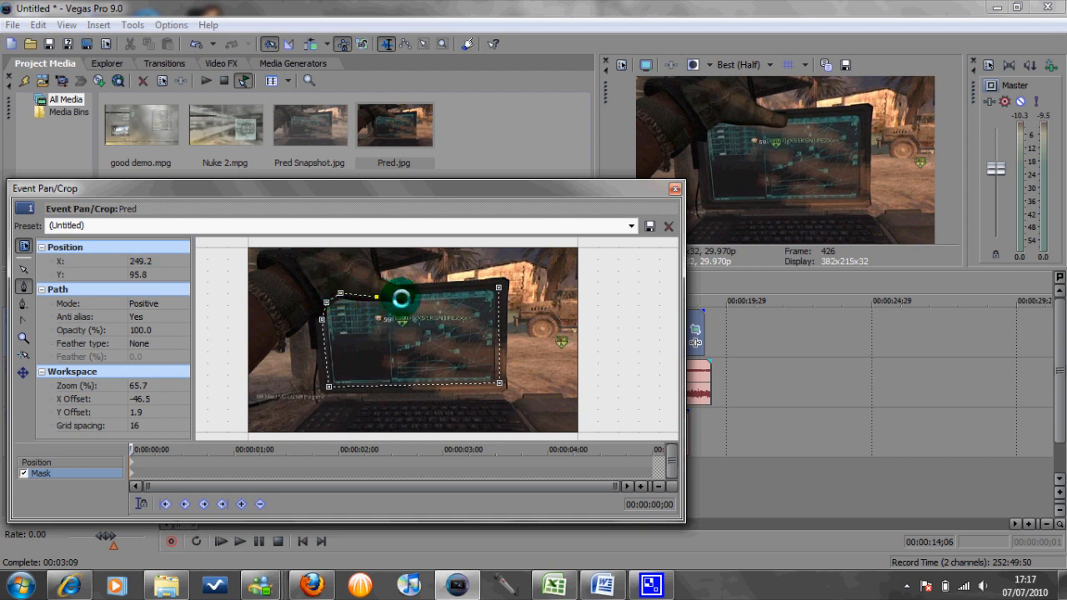
drag(400, 296, 411, 290)
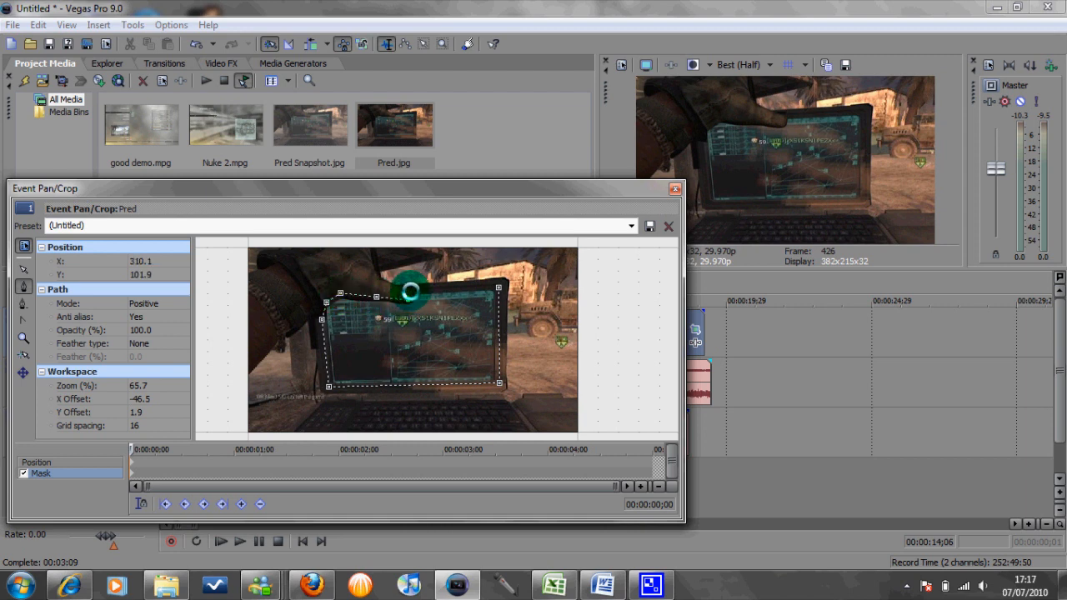
drag(411, 290, 461, 288)
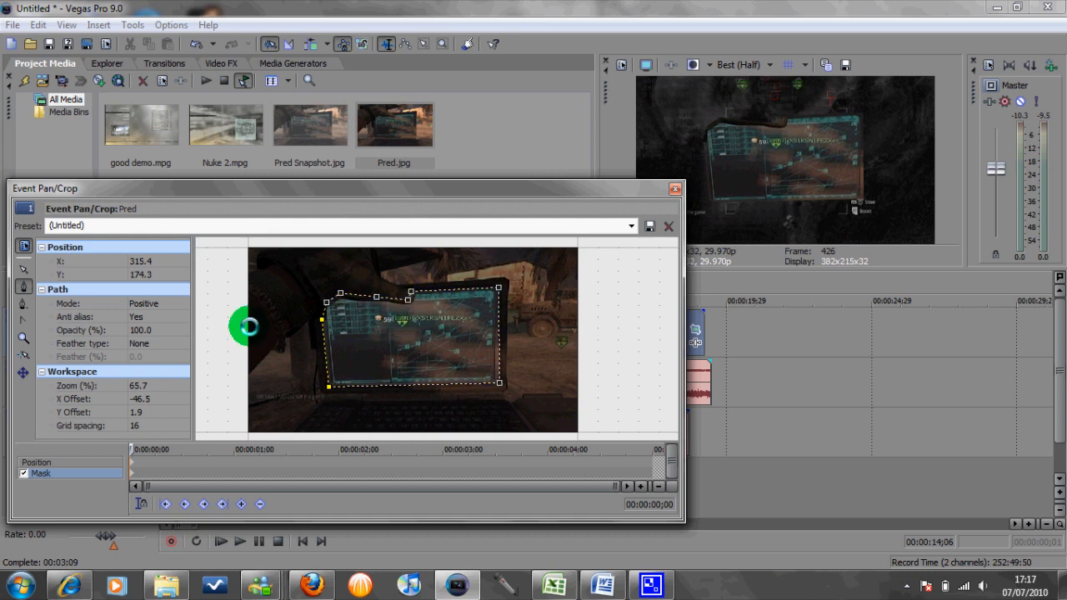
- Set the mask to Negative mode with a 2% inward feather, then close Pan/Crop
click(182, 302)
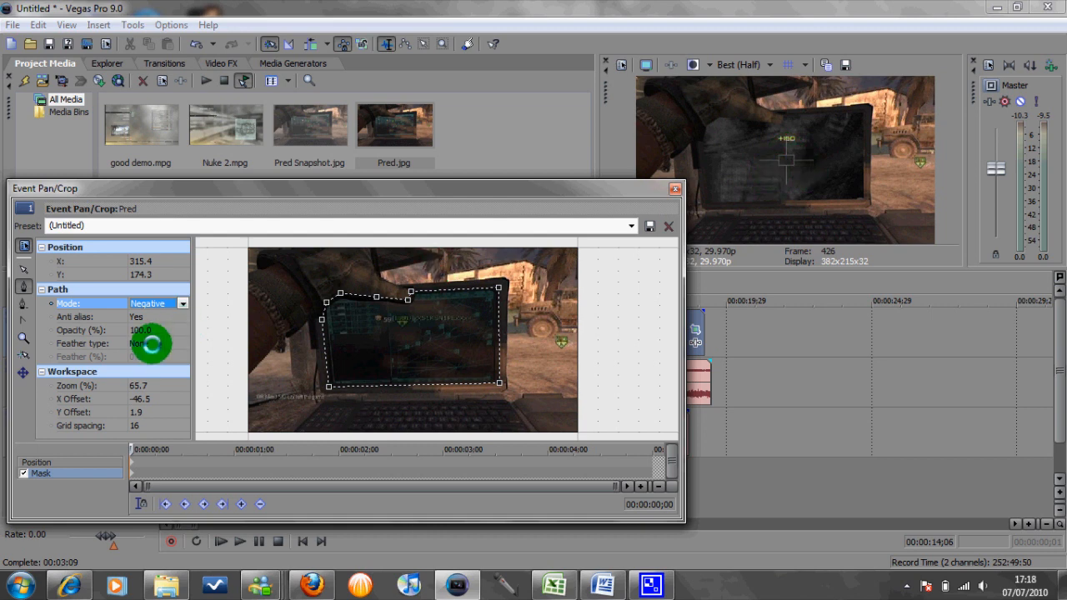
click(182, 343)
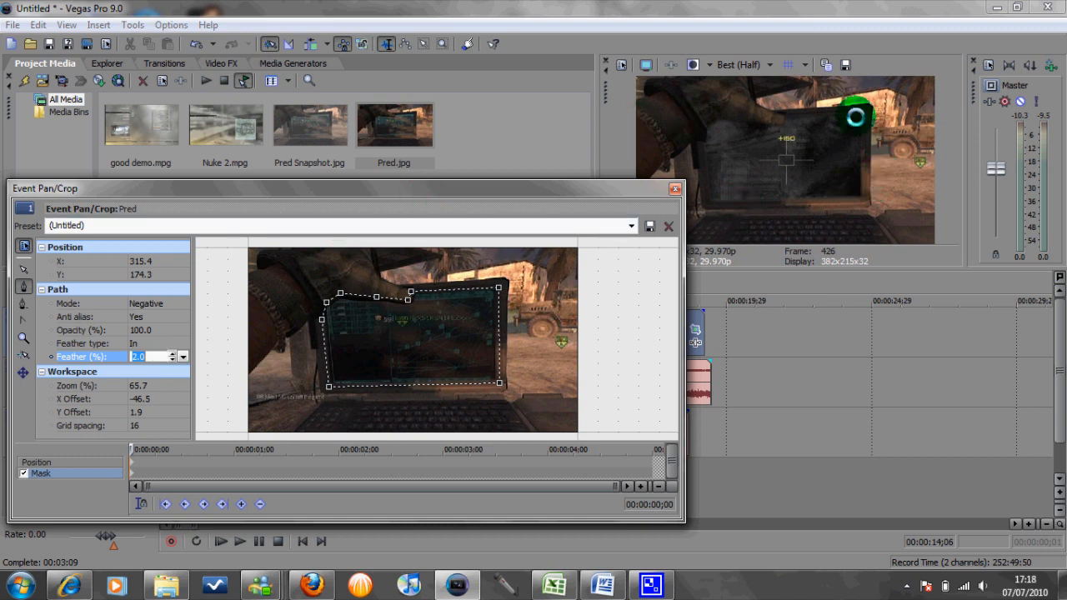
mouse_move(671, 190)
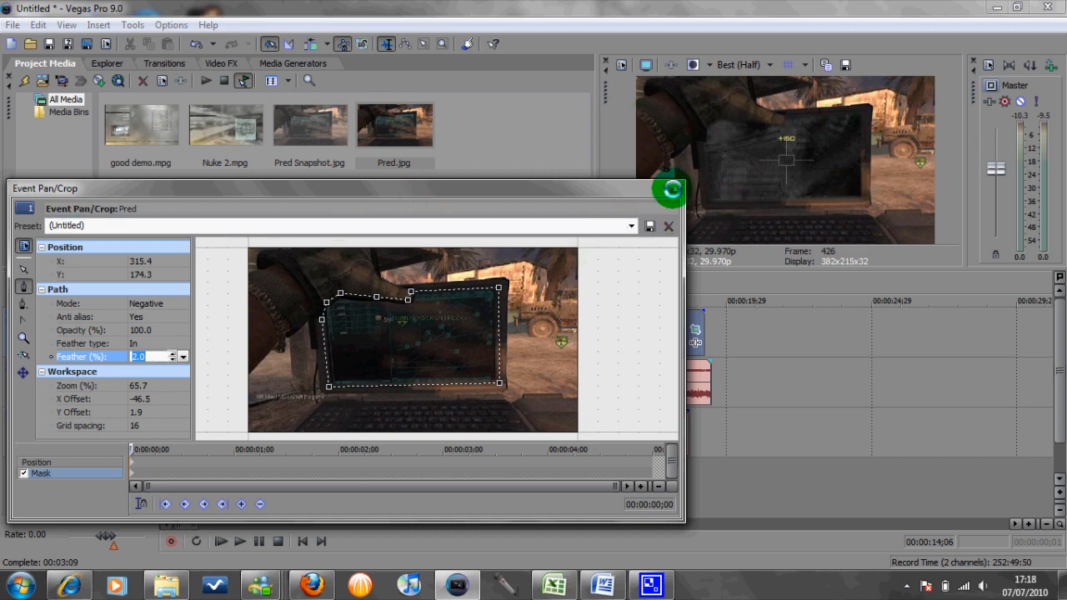
click(668, 226)
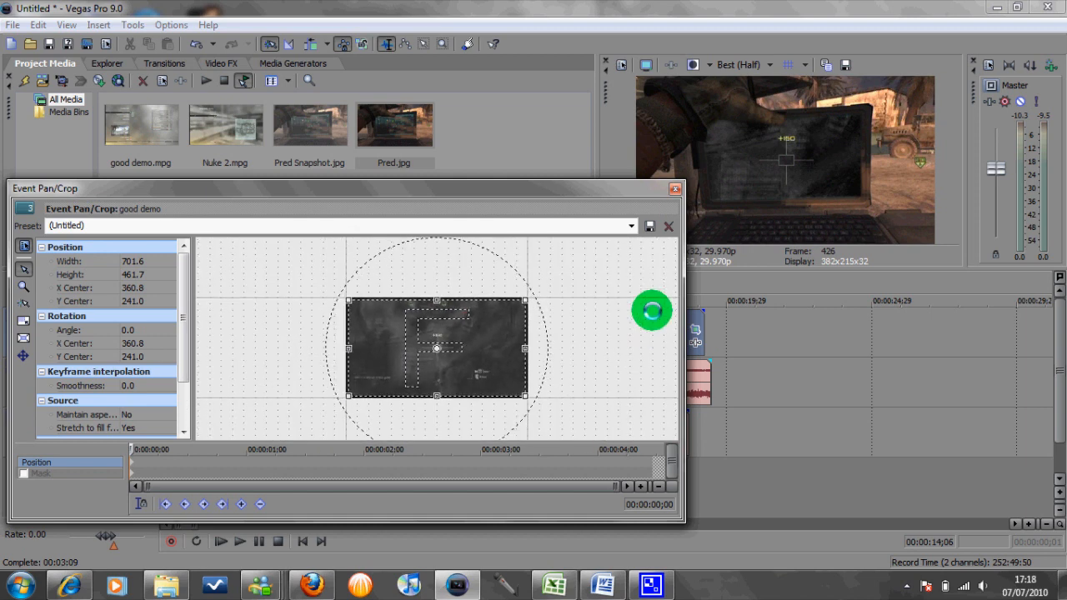
- Scale the missile footage's pan/crop frame down toward the laptop screen's size
drag(652, 310, 523, 302)
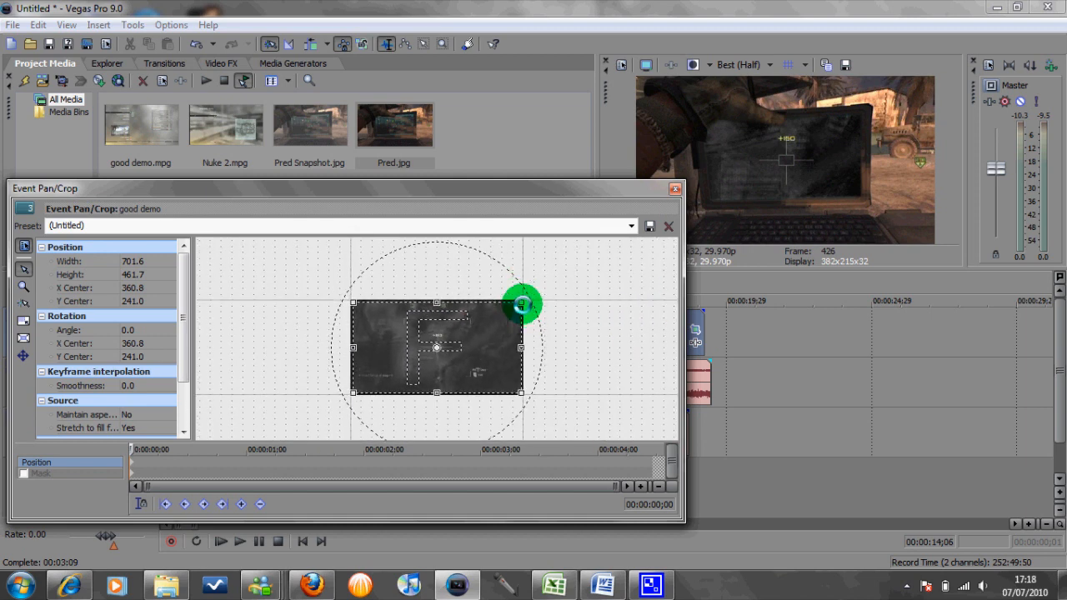
drag(521, 302, 561, 254)
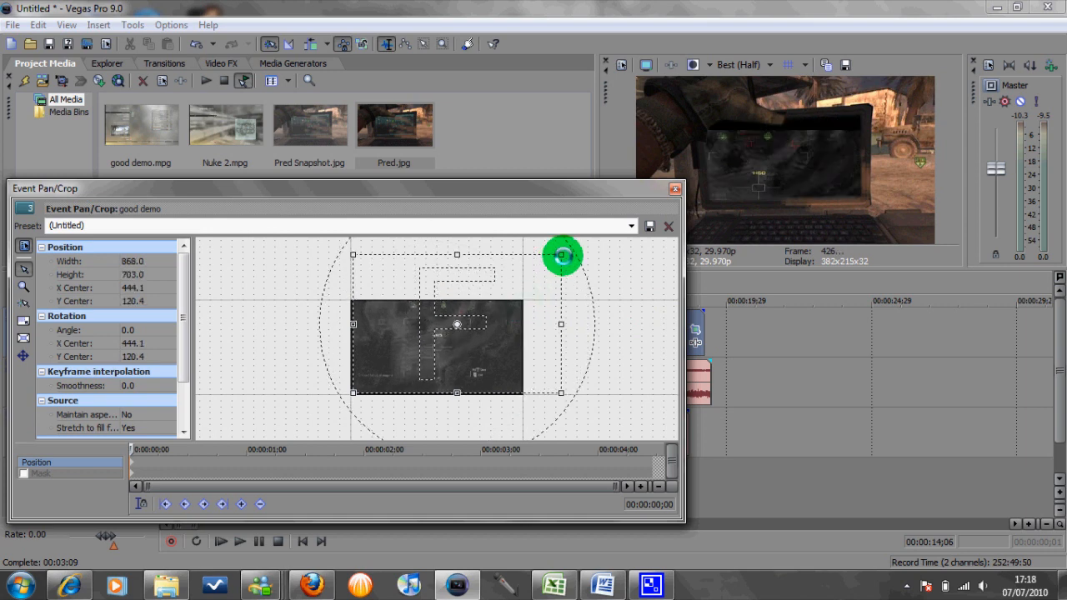
drag(562, 254, 554, 273)
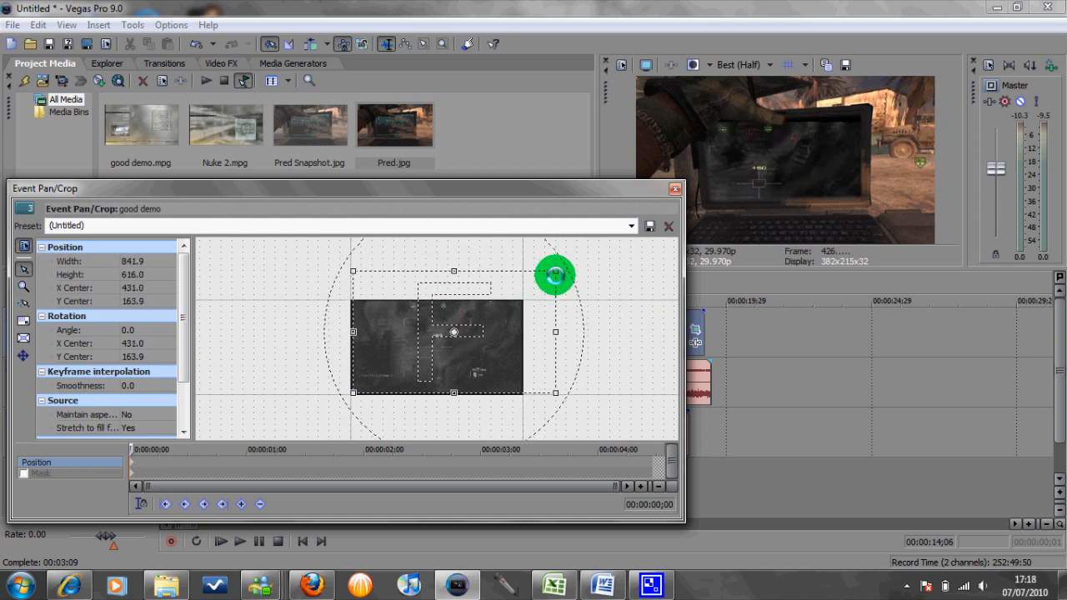
drag(554, 273, 350, 395)
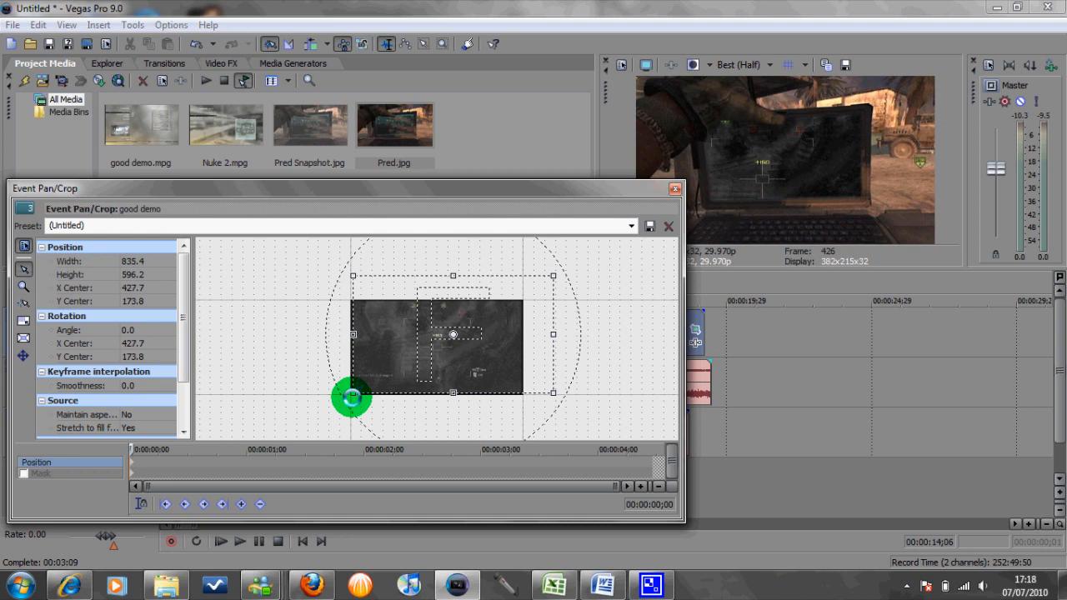
drag(352, 397, 315, 439)
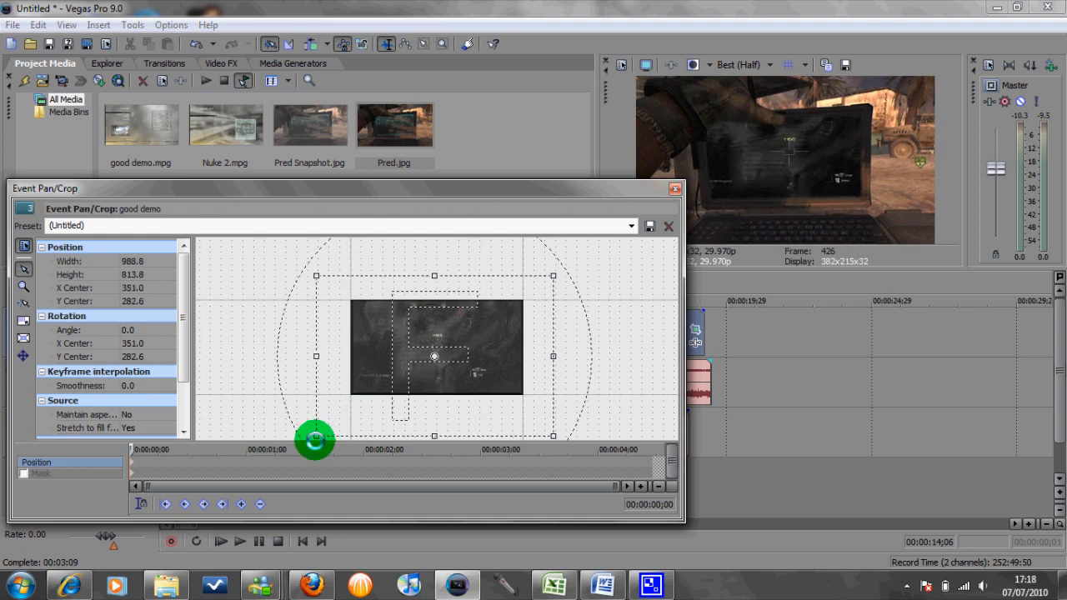
drag(315, 440, 315, 431)
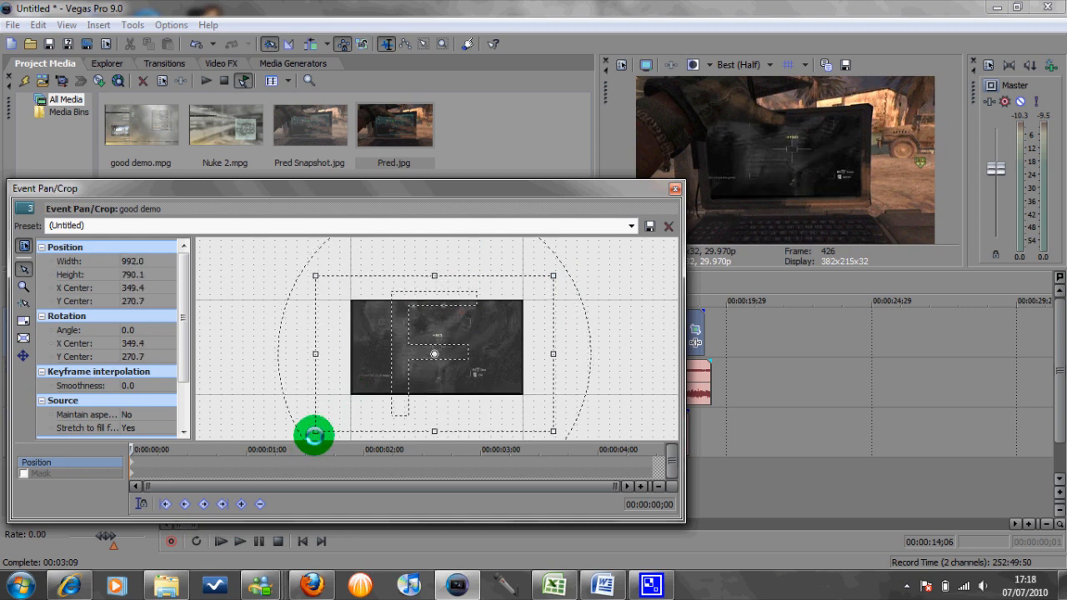
drag(314, 435, 314, 352)
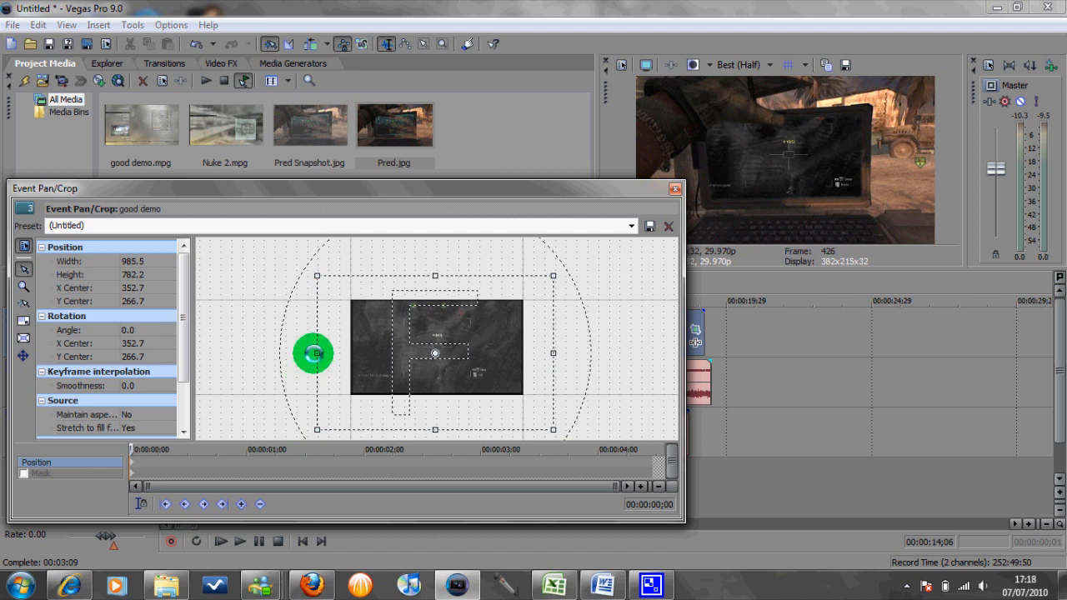
drag(315, 353, 294, 359)
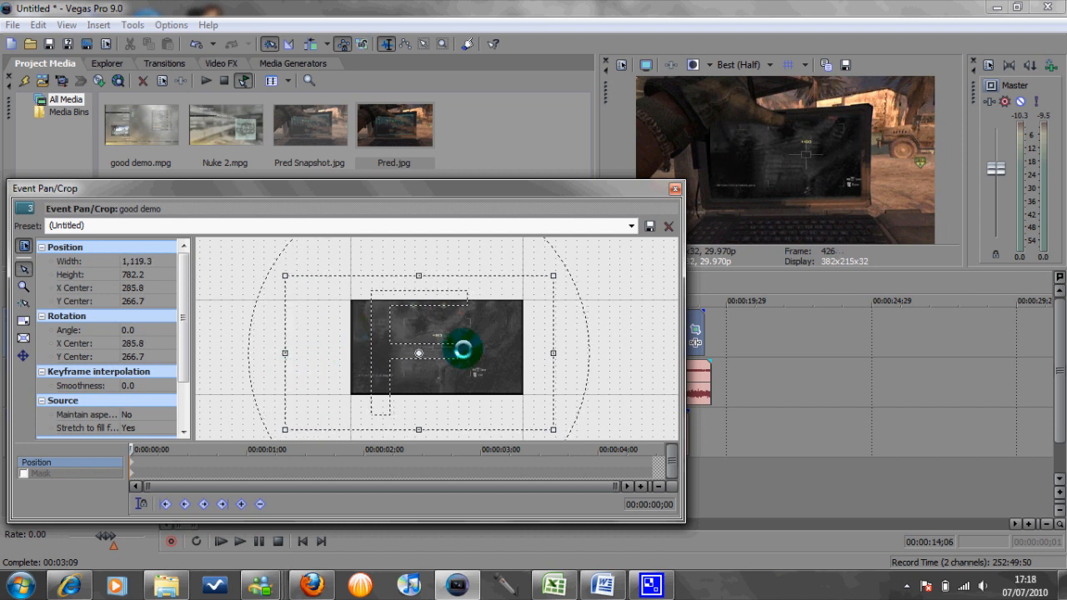
- Adjust the frame's left and right edges to fit the screen, then close Pan/Crop
drag(458, 350, 288, 352)
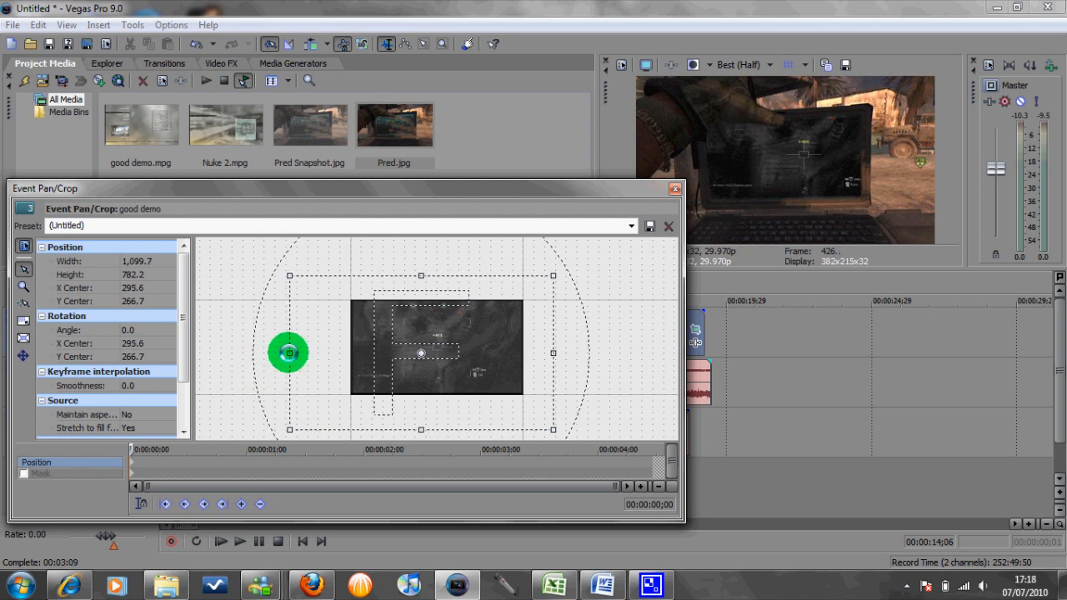
drag(288, 352, 554, 352)
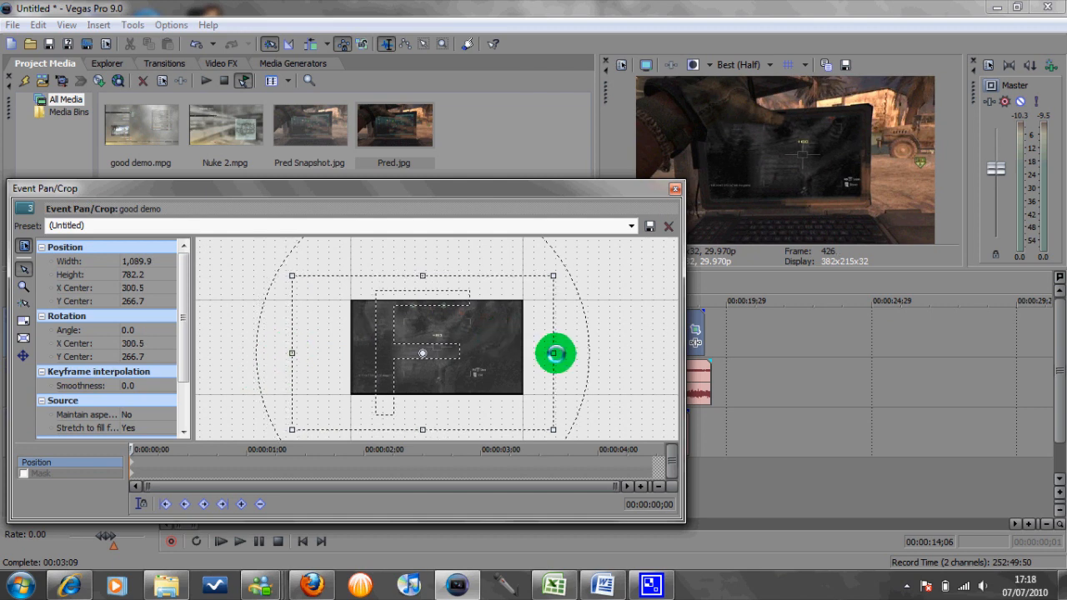
drag(556, 352, 575, 350)
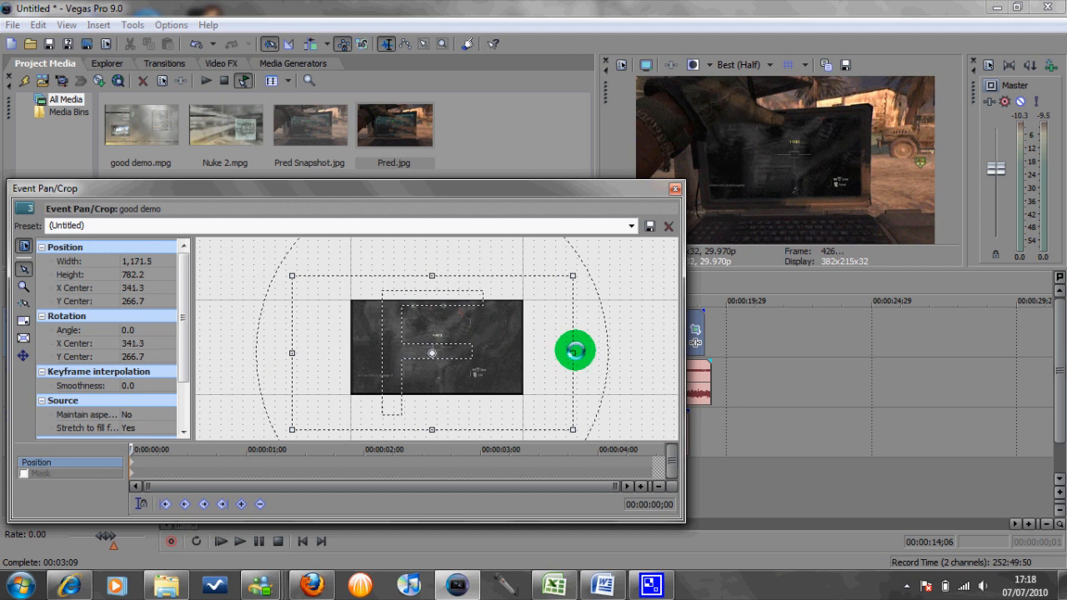
drag(575, 350, 583, 348)
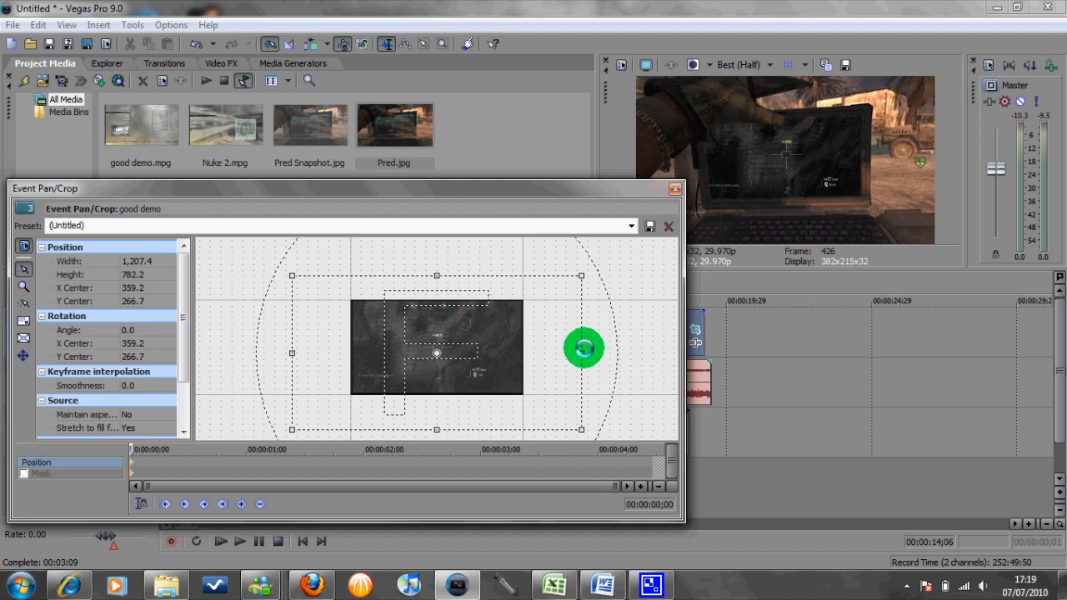
drag(584, 348, 671, 192)
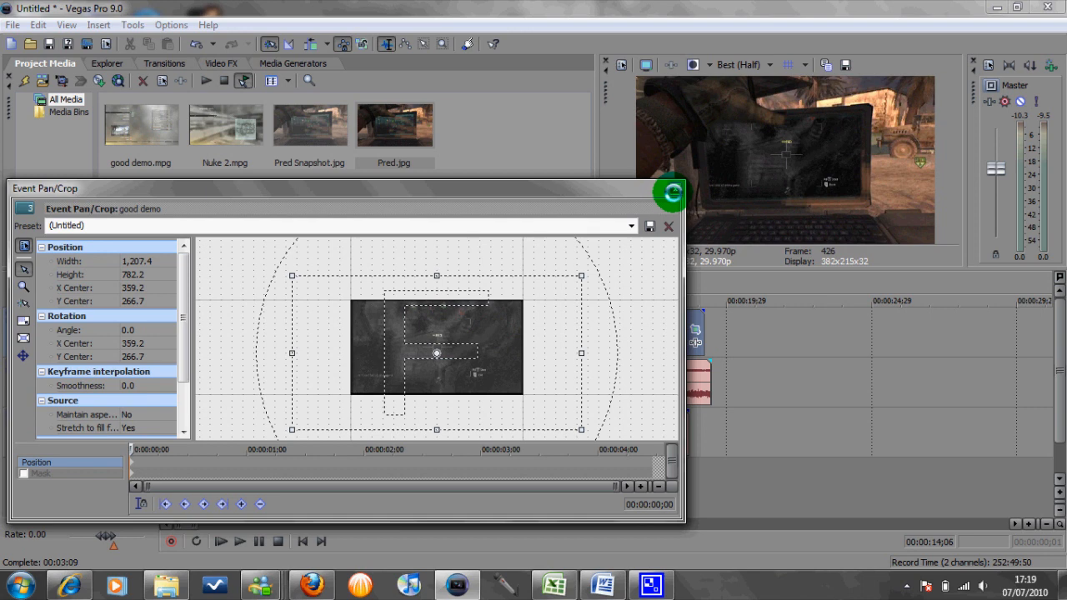
click(668, 226)
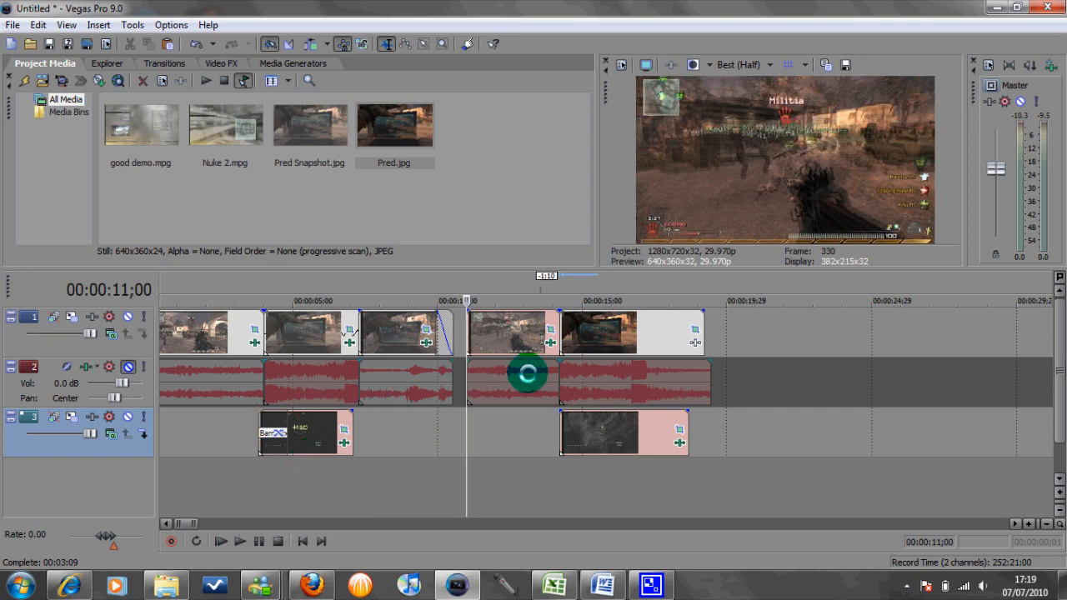
- Preview the composite from 11;00, stopping playback at 16;28
click(220, 541)
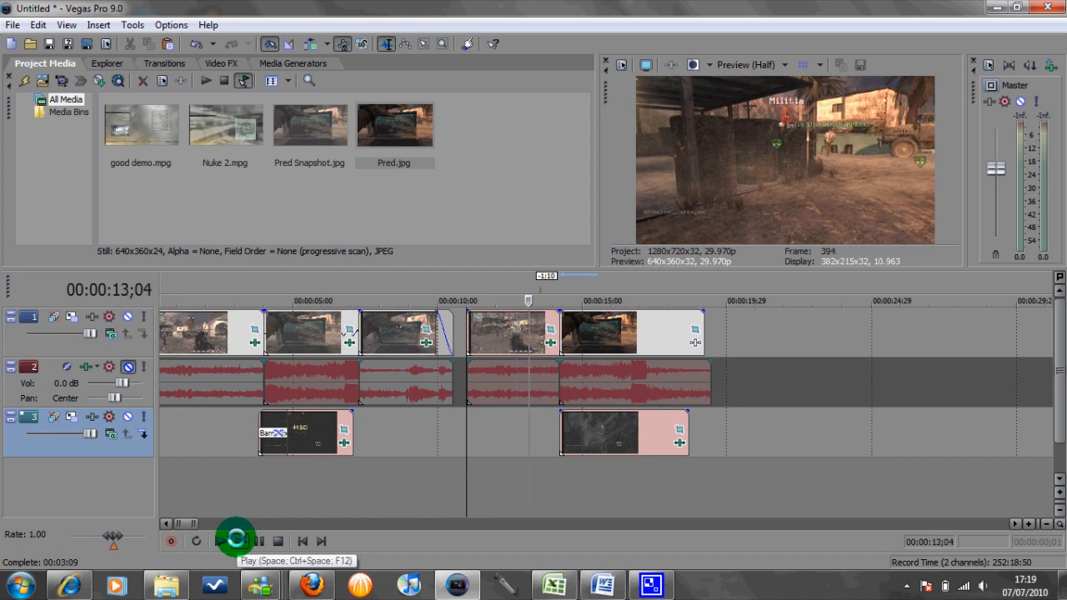
click(237, 540)
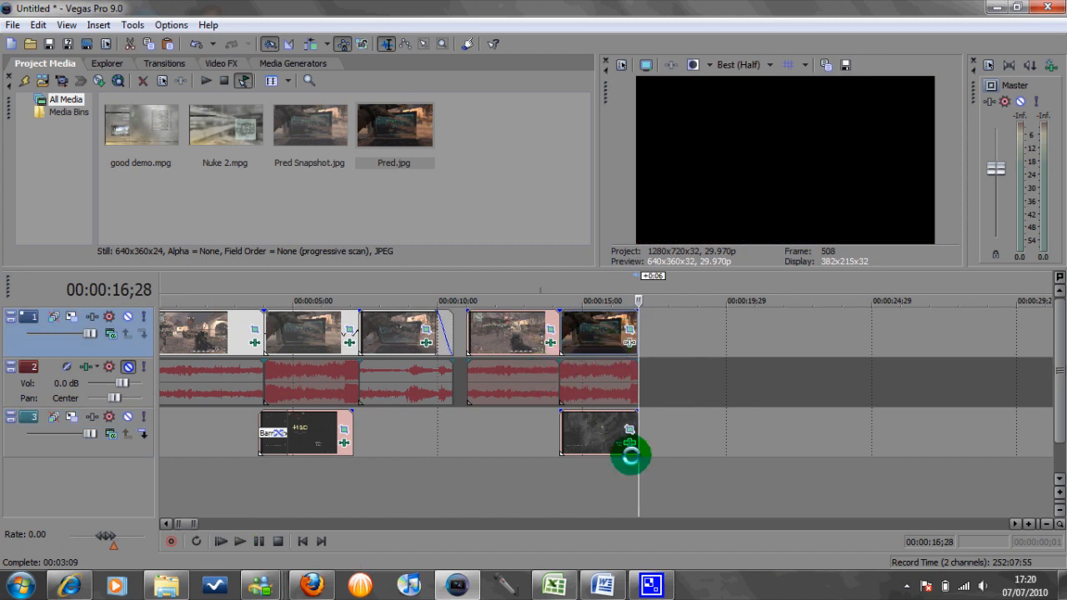
- Drag the split-off laptop clip and its audio up against the 16;28 cut
drag(631, 456, 598, 303)
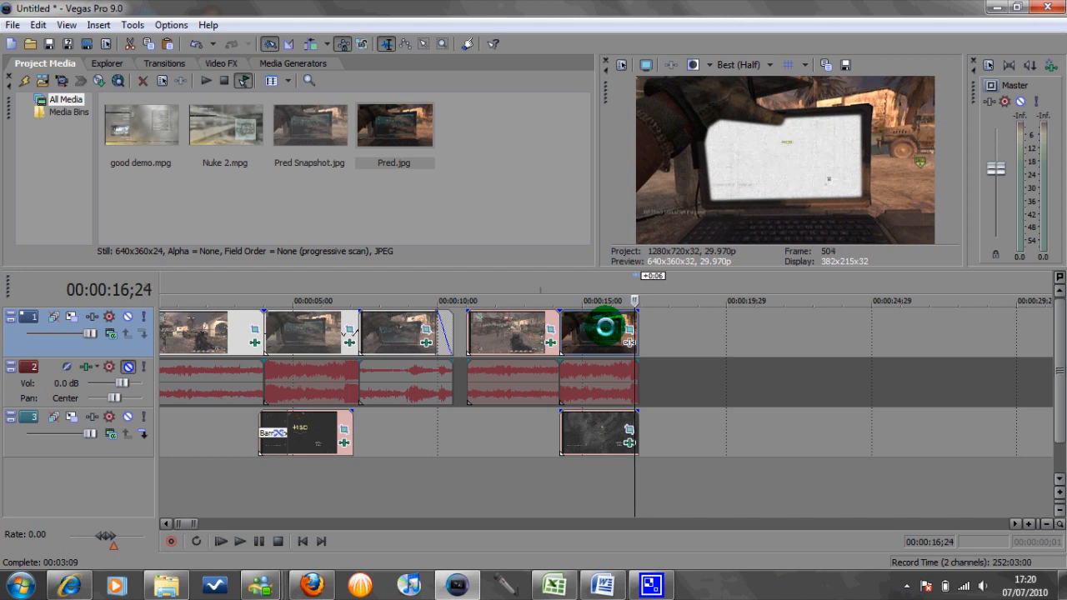
click(221, 541)
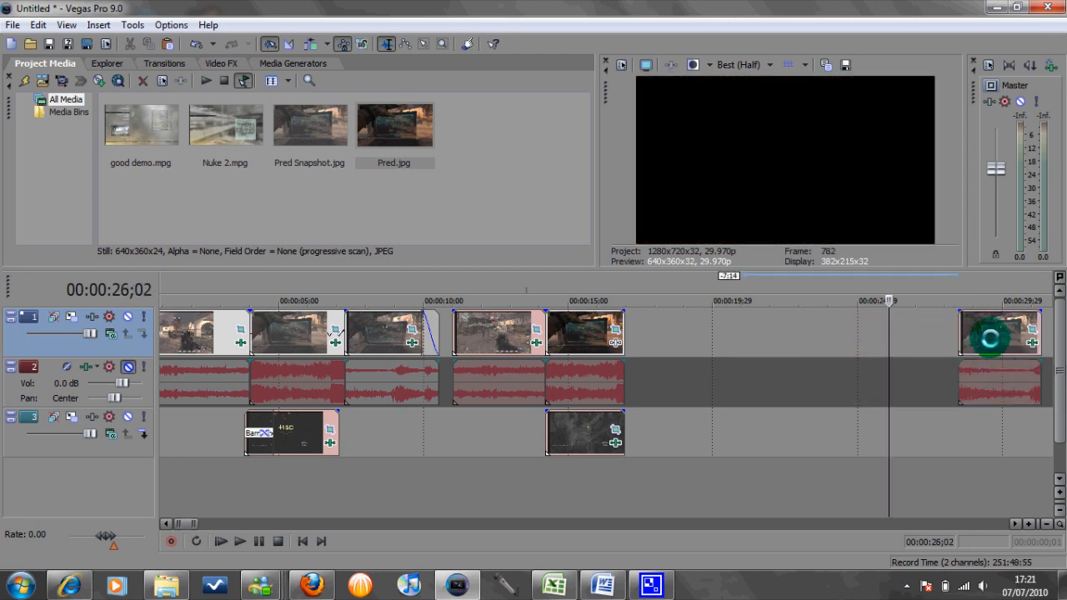
drag(1000, 334, 671, 333)
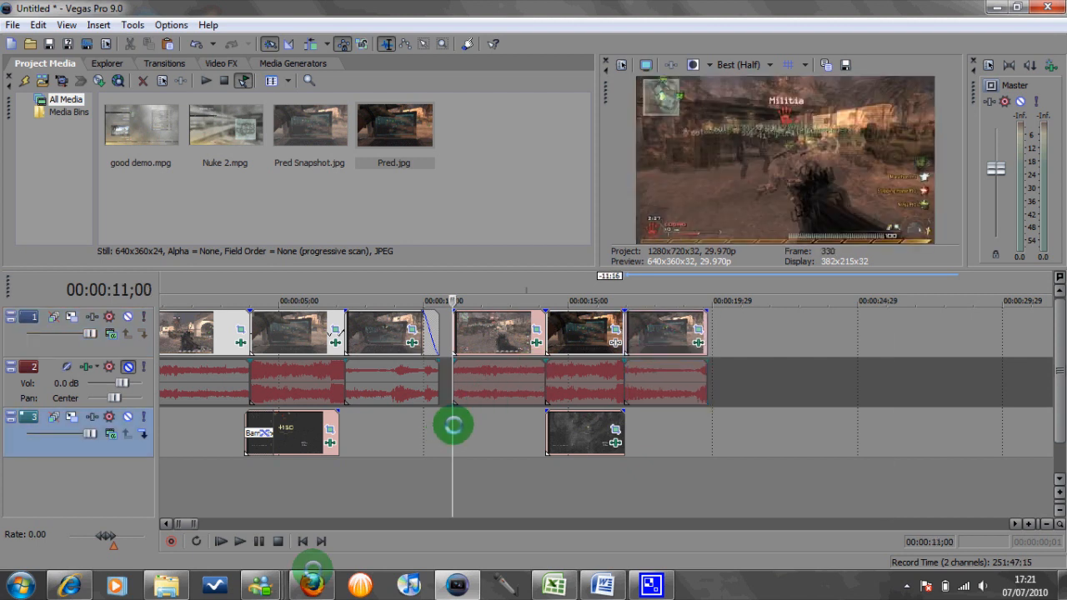
click(239, 541)
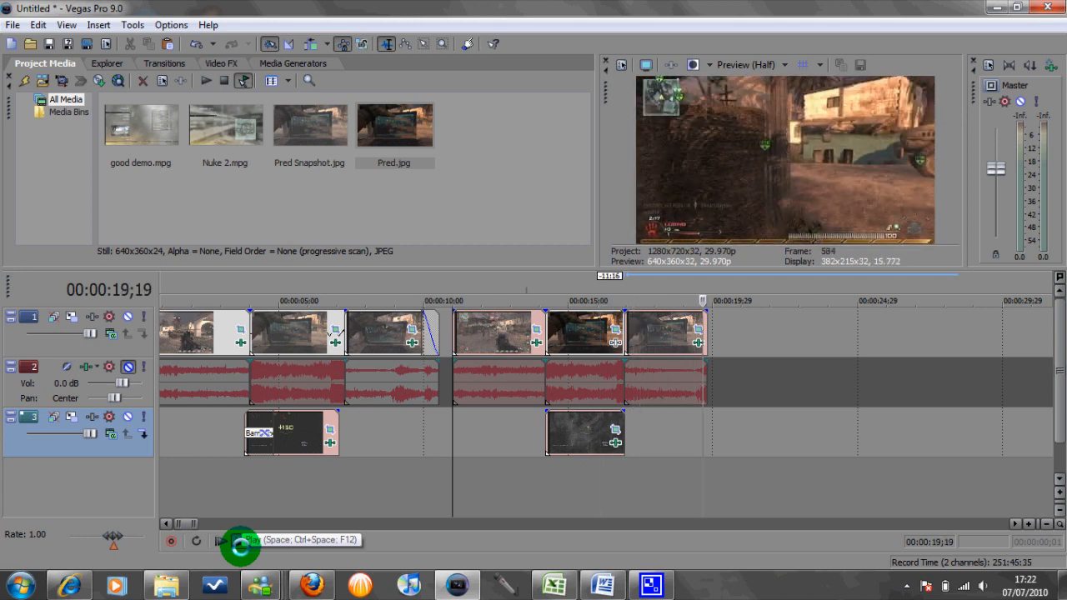
click(240, 541)
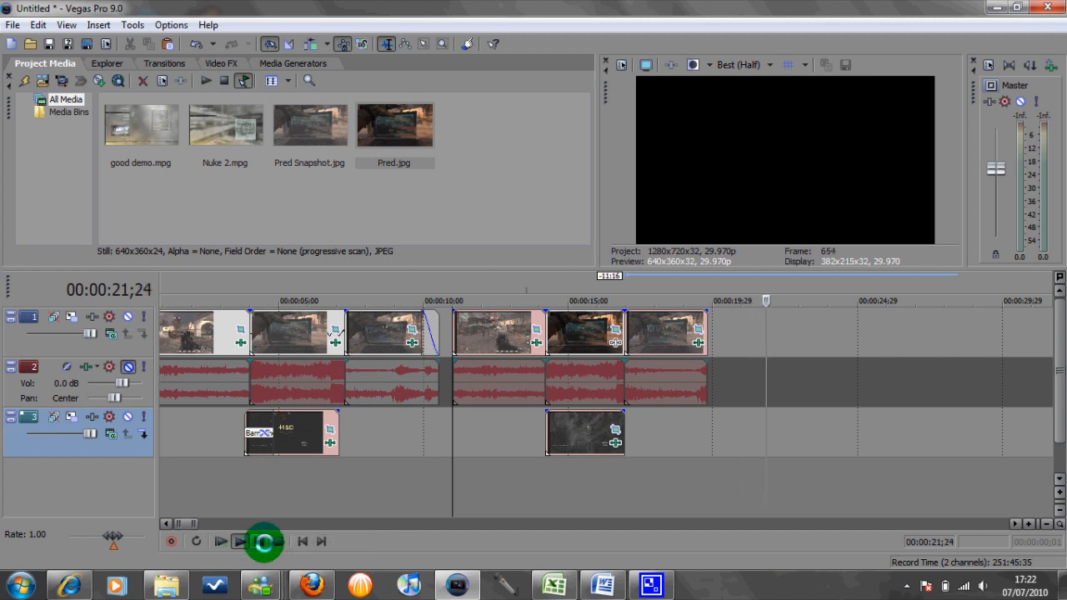
click(239, 541)
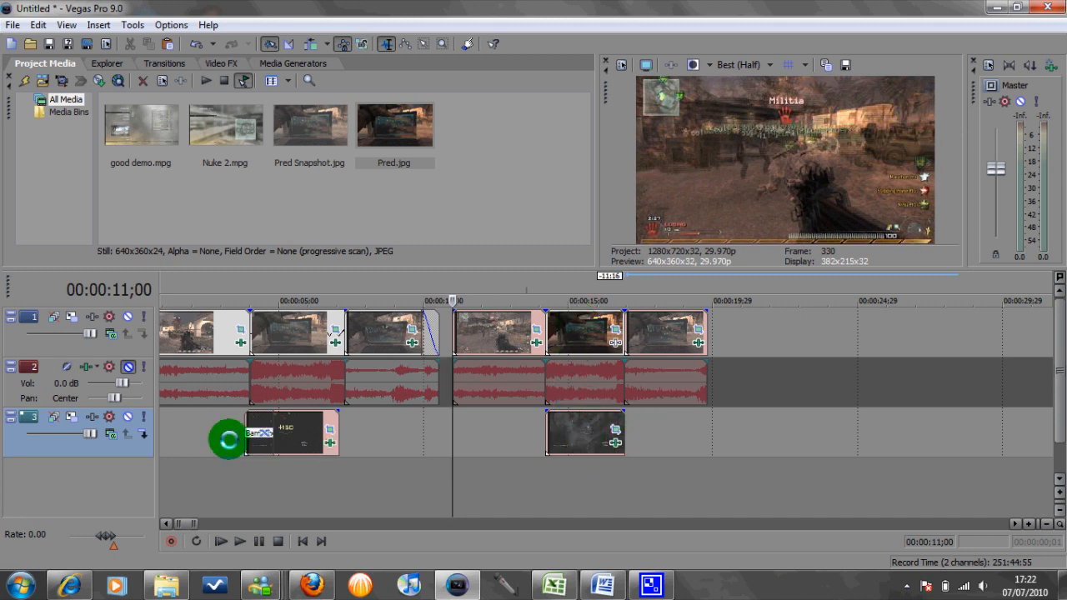
- Apply a Barn Door transition to the overlay's start with a whitish-blue border colour
click(164, 63)
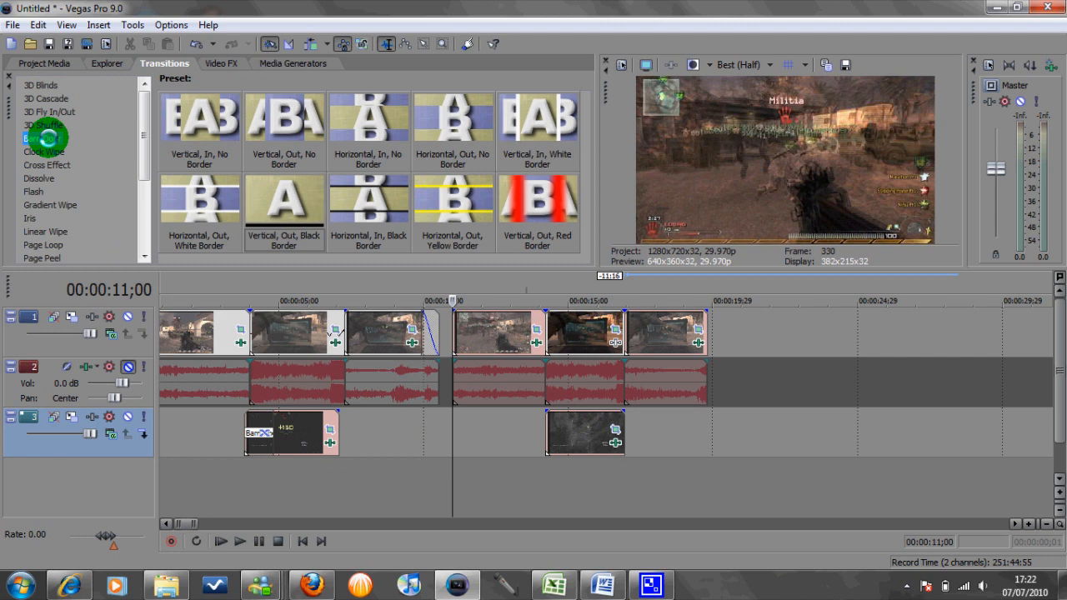
click(42, 139)
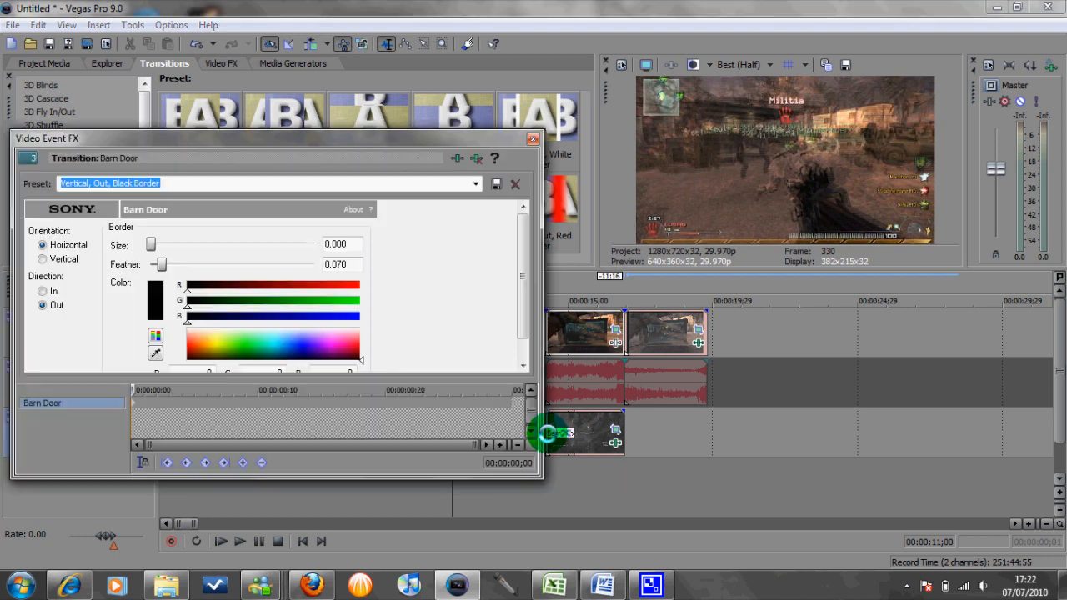
click(273, 328)
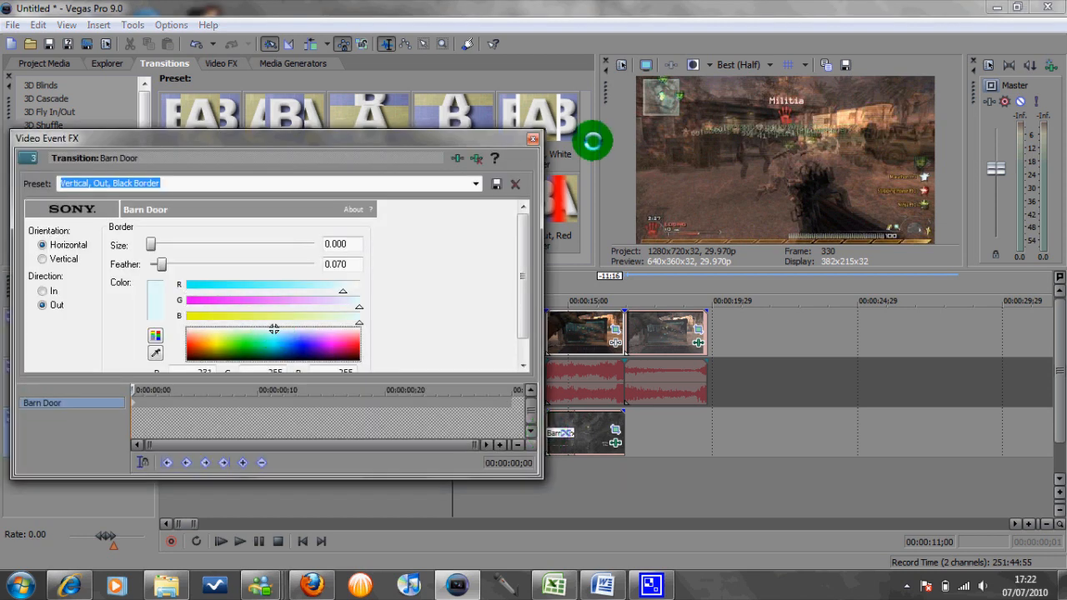
click(532, 138)
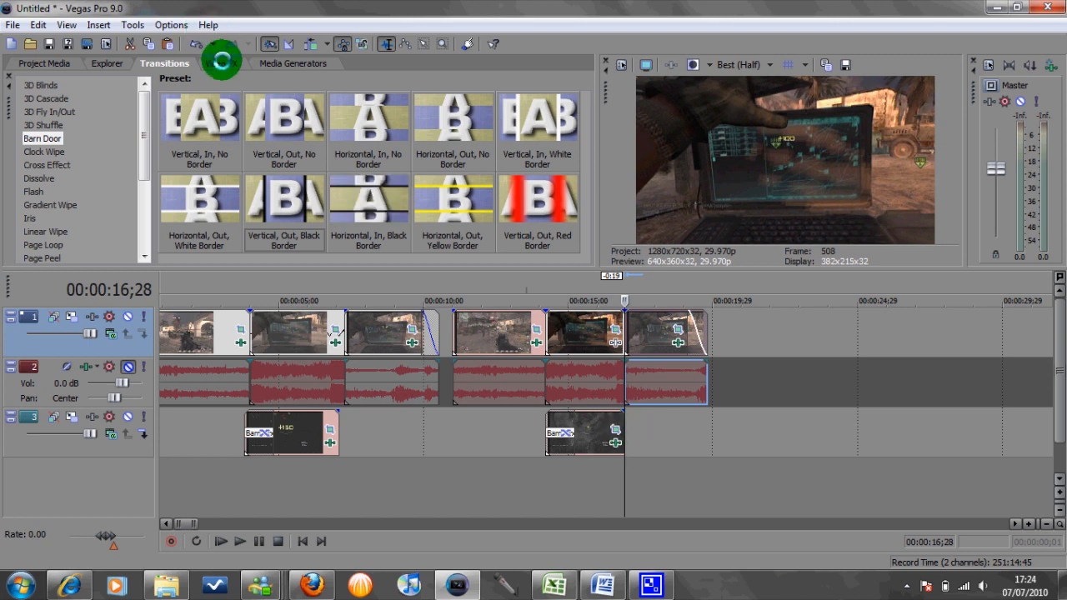
click(221, 63)
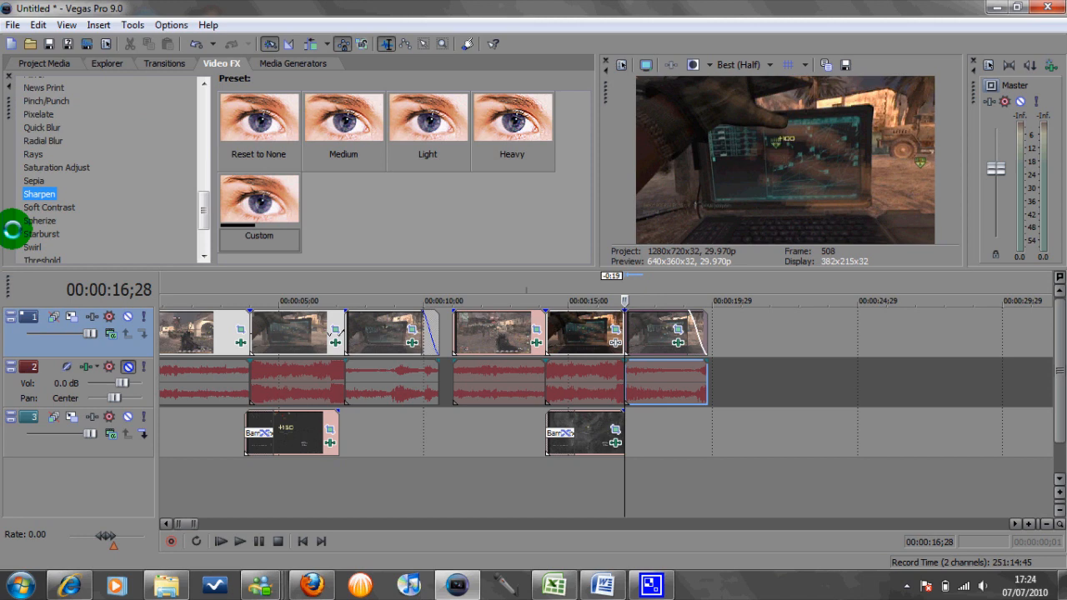